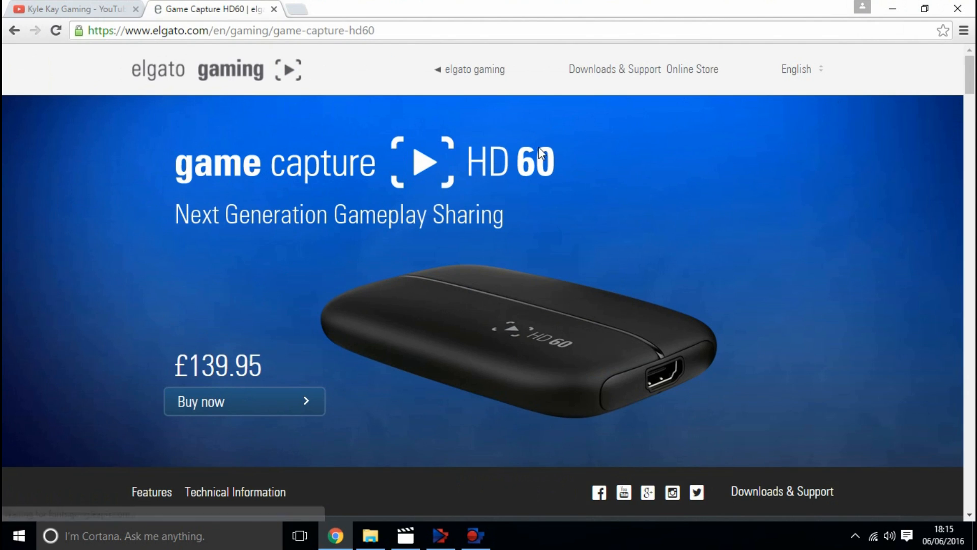
- Reach the Game Capture HD60 S support page with Windows software downloads from Downloads & Support
left_click(614, 69)
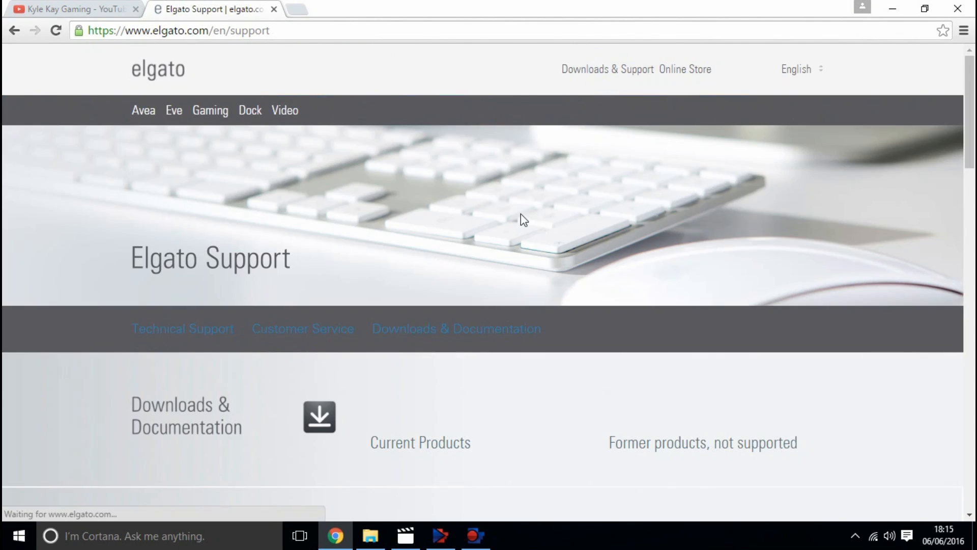
scroll("down", 3)
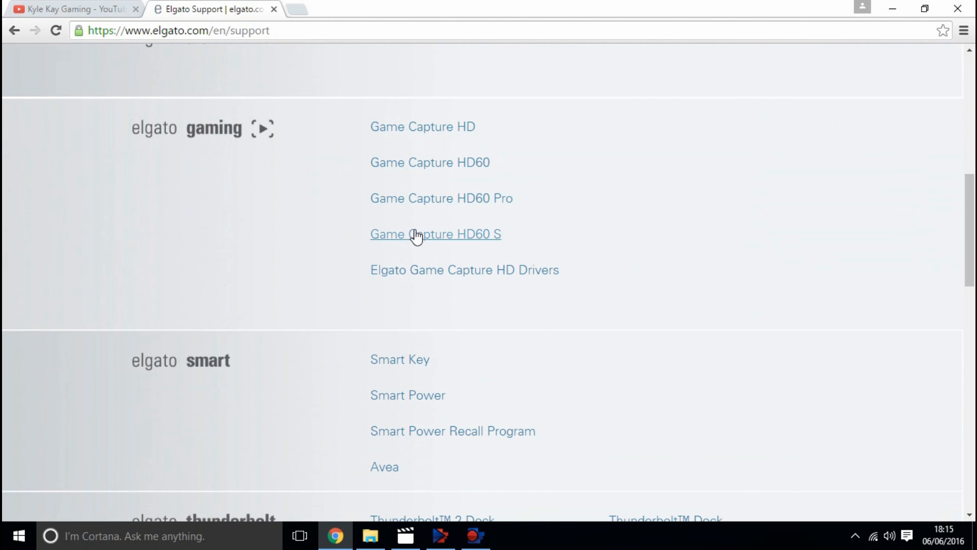
left_click(435, 234)
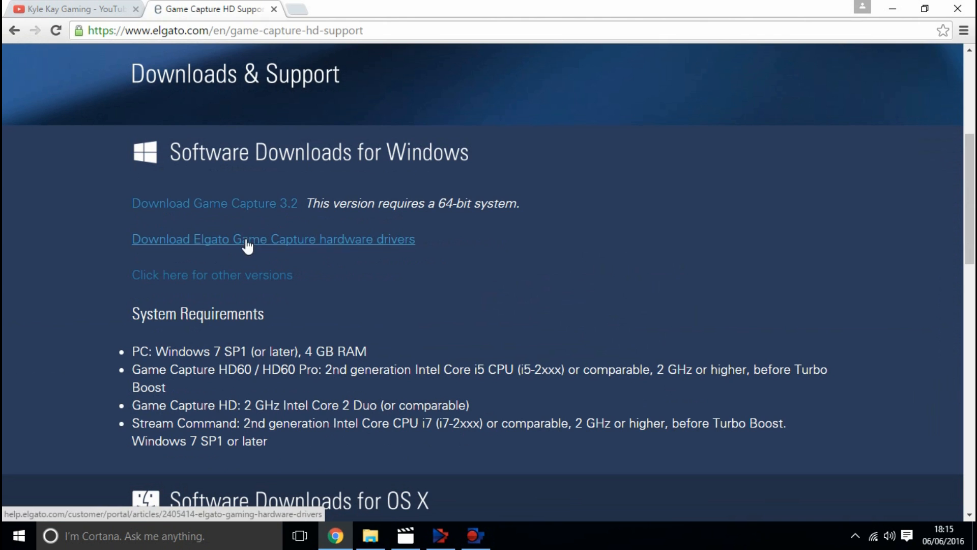
scroll("down", 3)
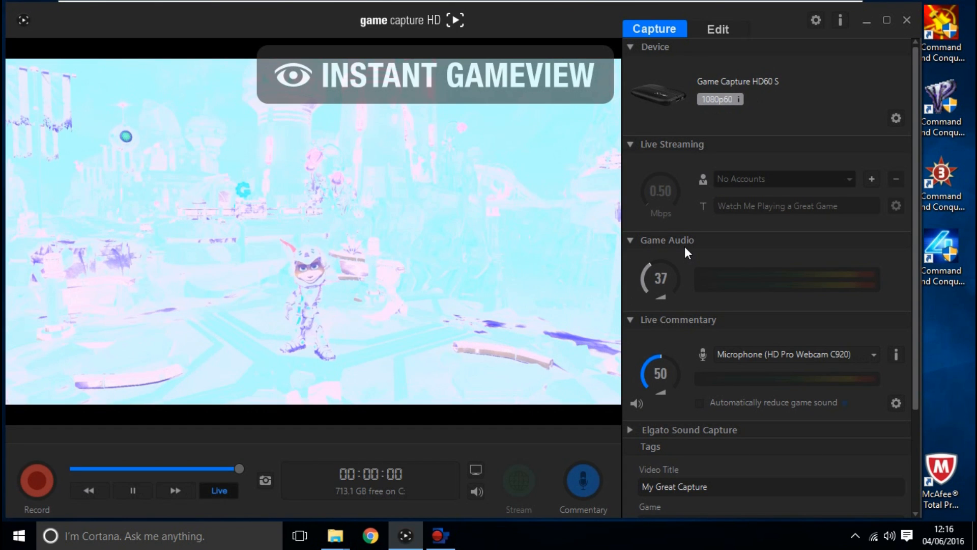
- Bring up the Game Capture HD60 S device settings from the Device section's gear icon
left_click(36, 479)
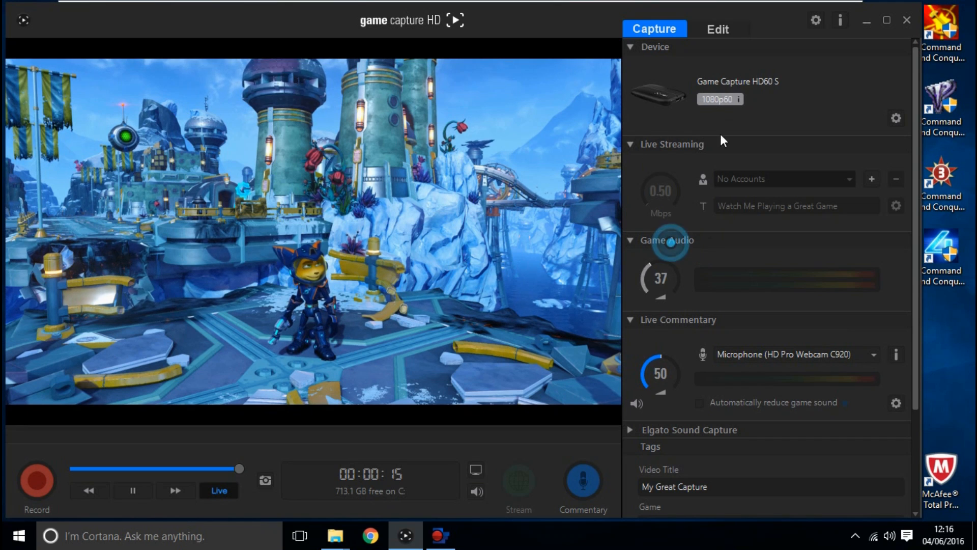
left_click(896, 118)
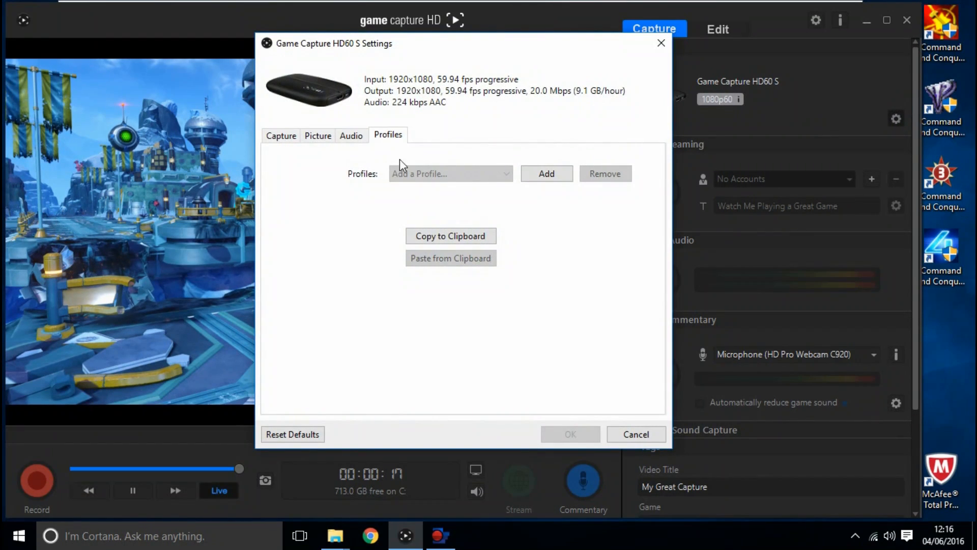
- Set Capture input device to PlayStation 4 and confirm HDMI Audio as the audio input
left_click(281, 136)
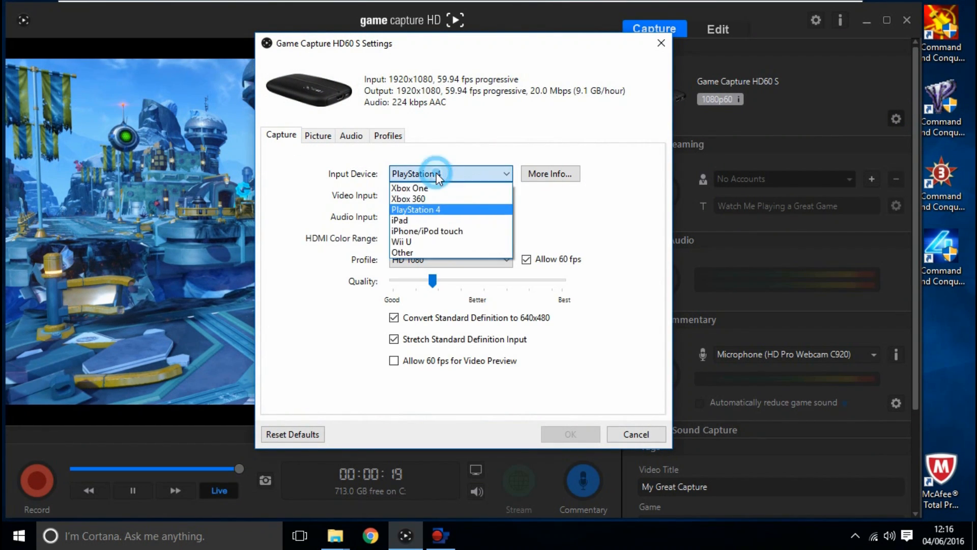
left_click(415, 208)
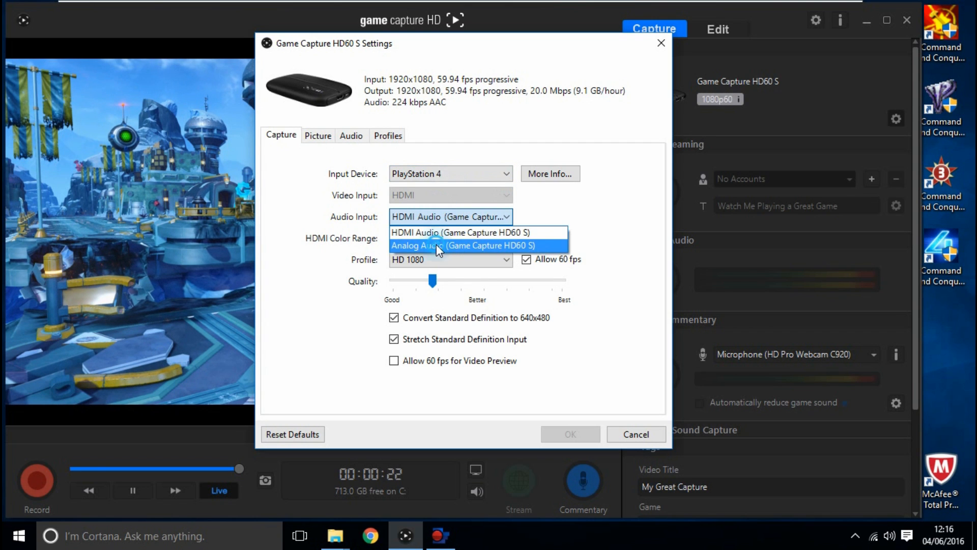
left_click(635, 434)
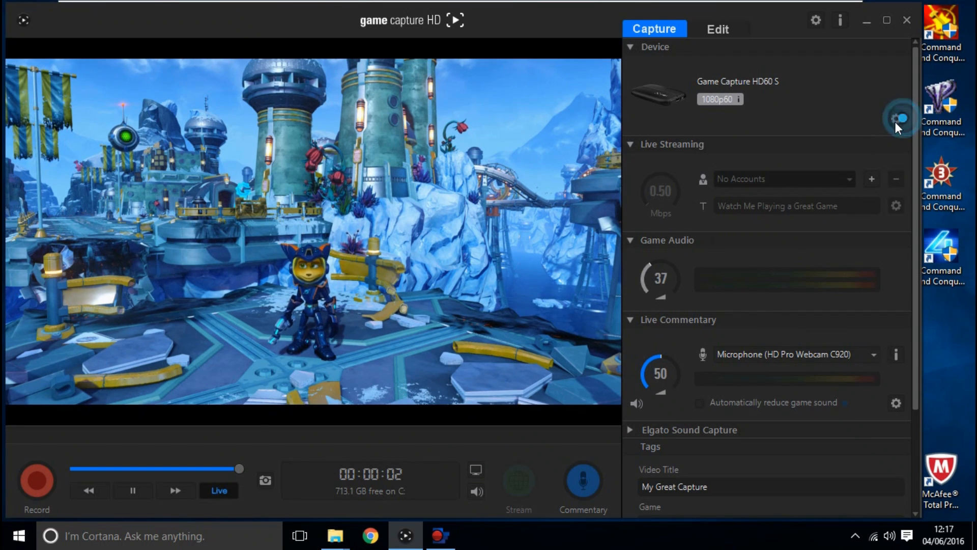
- Set HDMI colour range to Expanded, review the other settings pages and confirm with OK
left_click(896, 118)
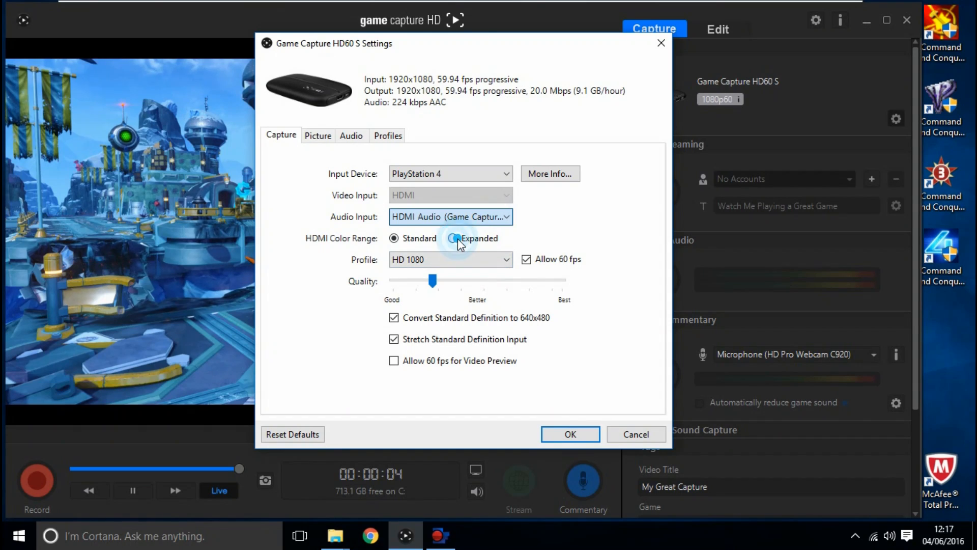
left_click(393, 239)
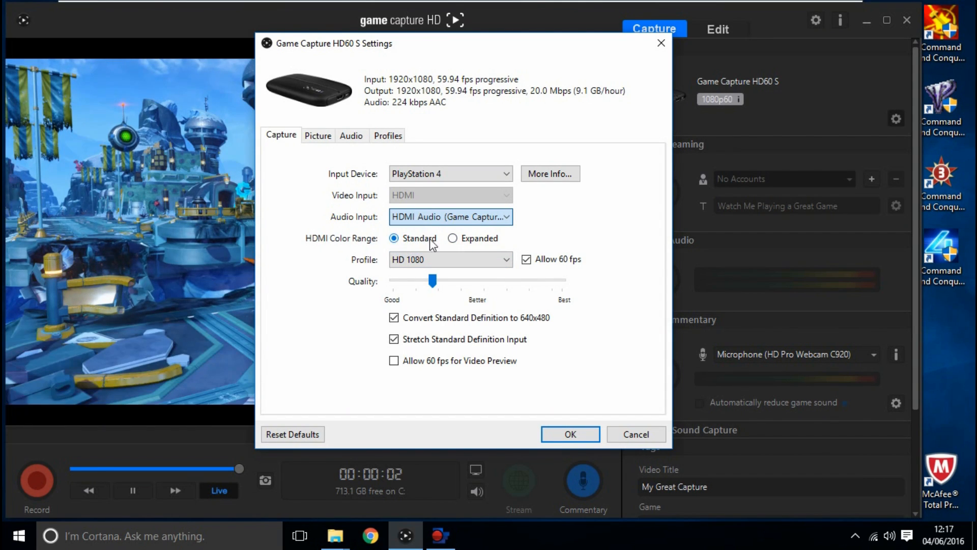
left_click(452, 239)
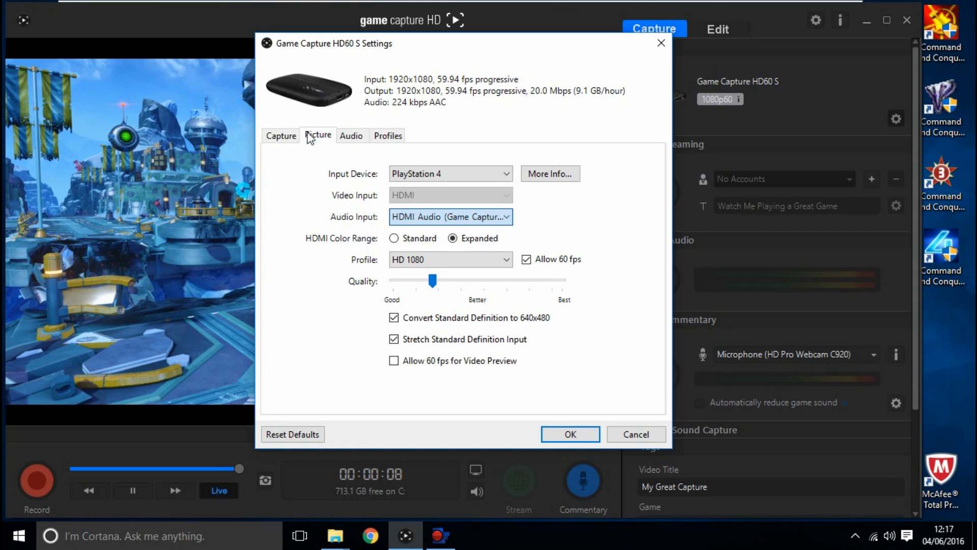
left_click(387, 136)
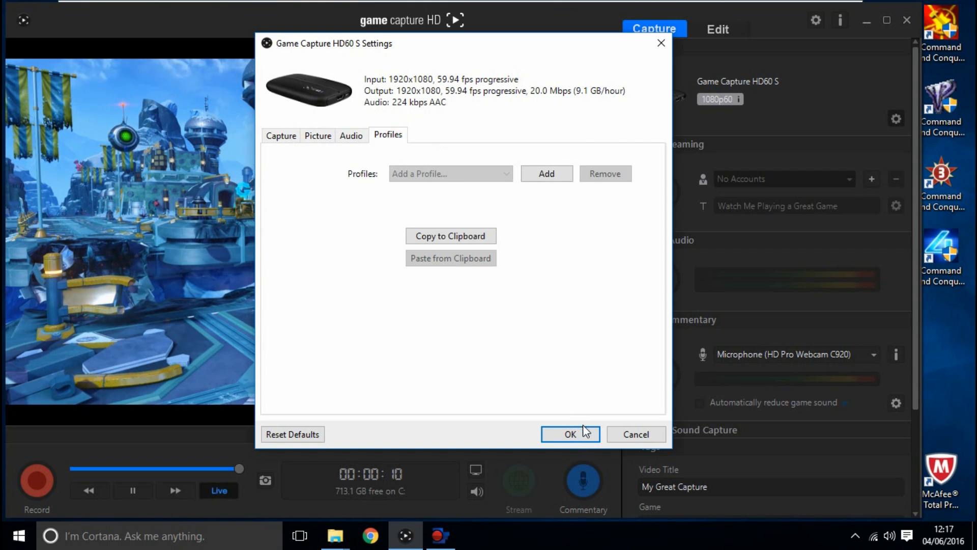
left_click(569, 435)
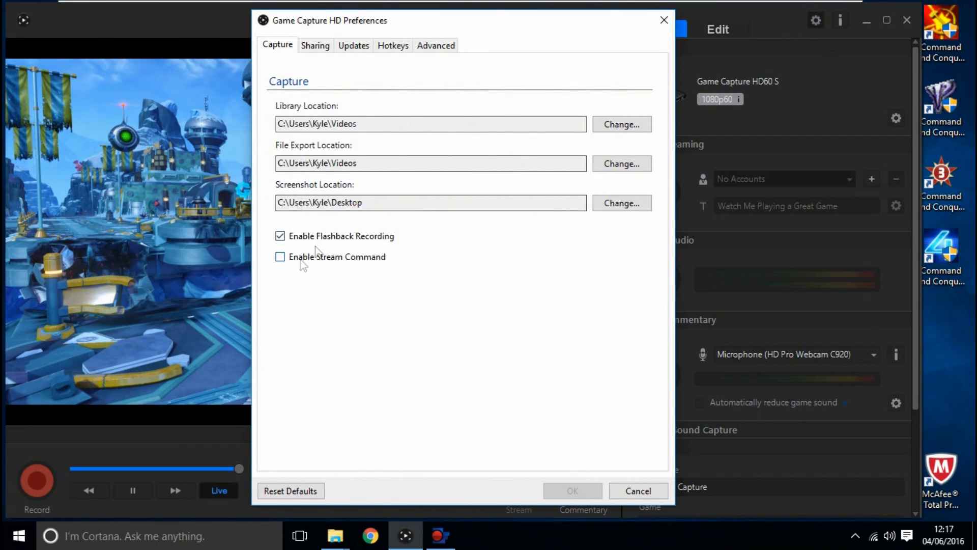
left_click(315, 45)
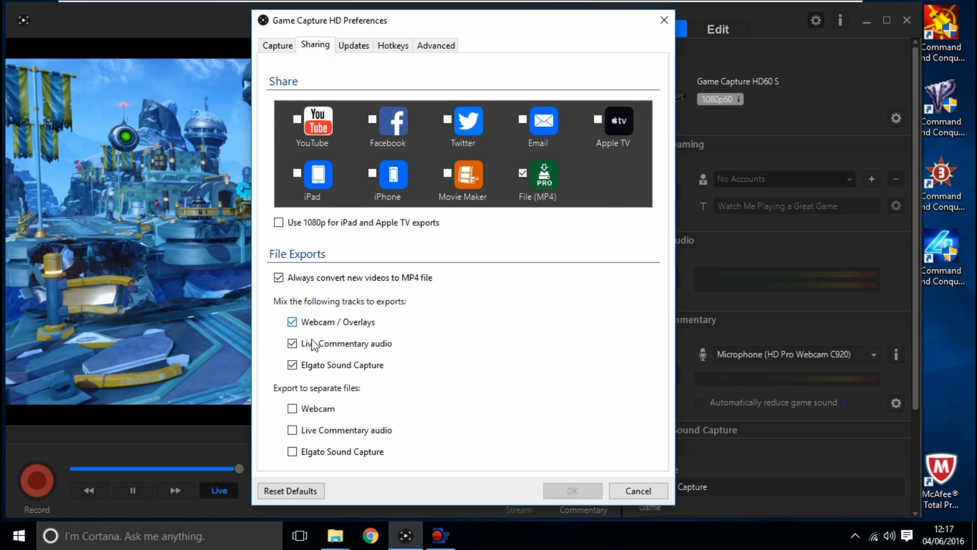
left_click(353, 45)
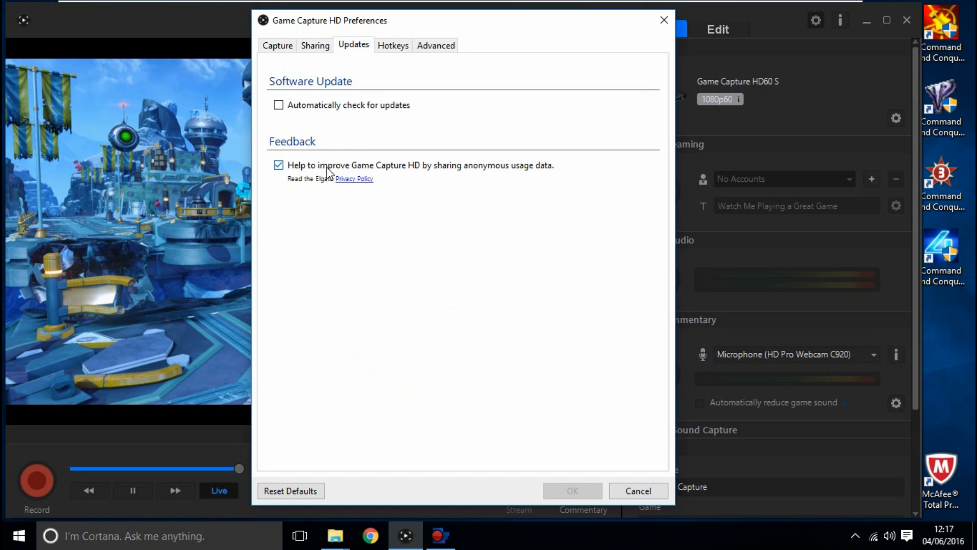
left_click(393, 45)
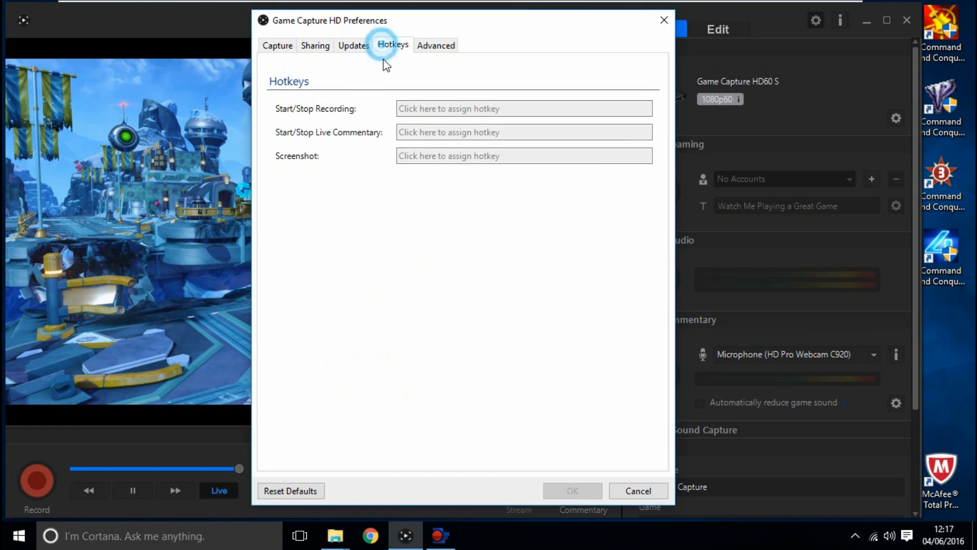
left_click(435, 45)
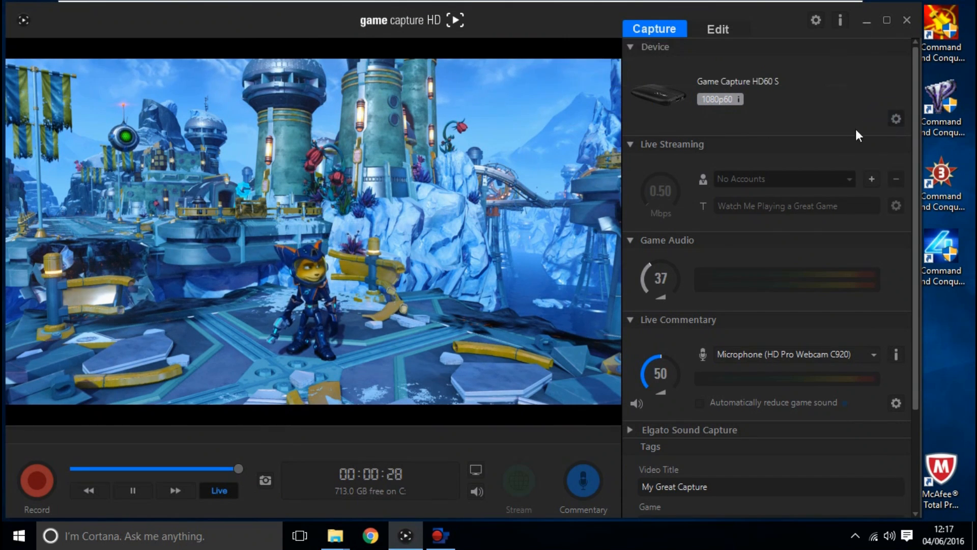
- Change the capture profile to Mobile in the device settings and confirm it
left_click(896, 120)
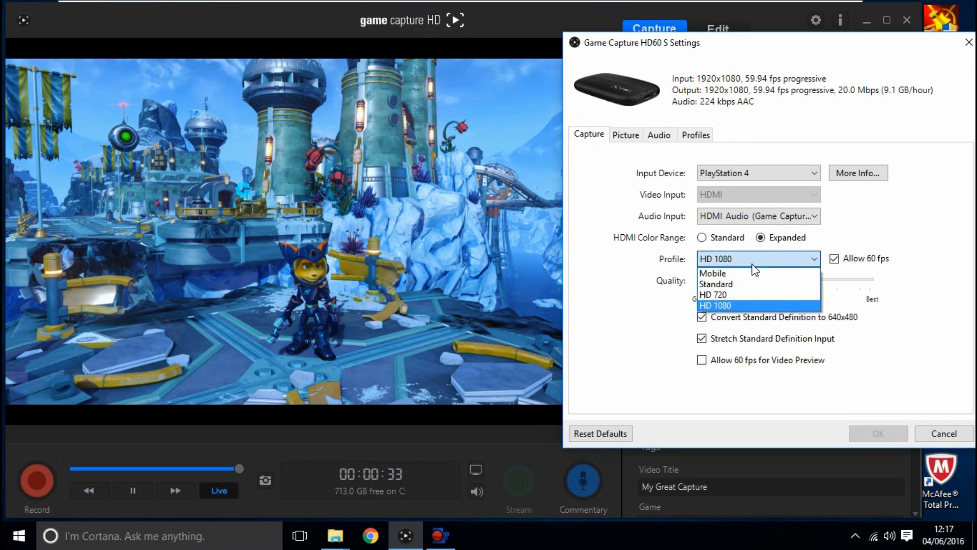
left_click(715, 304)
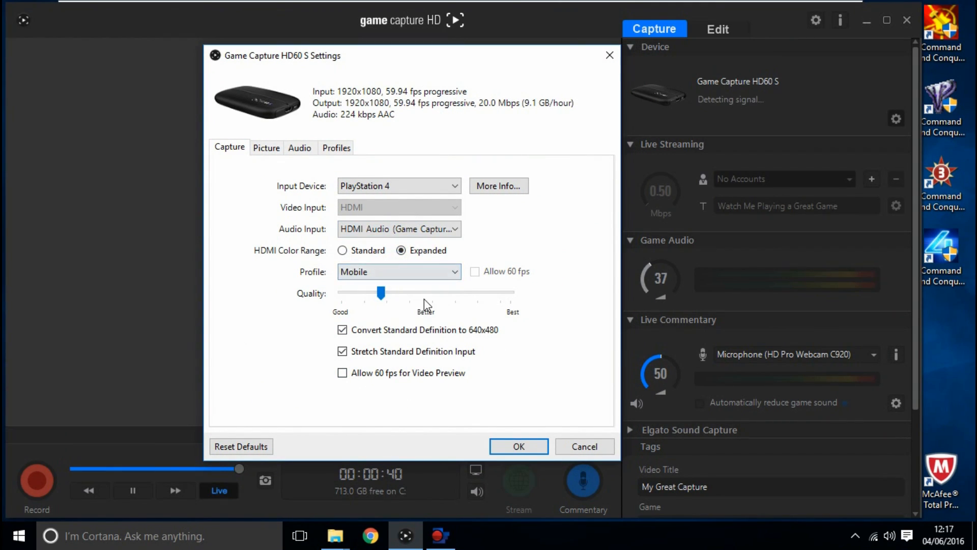
left_click(518, 446)
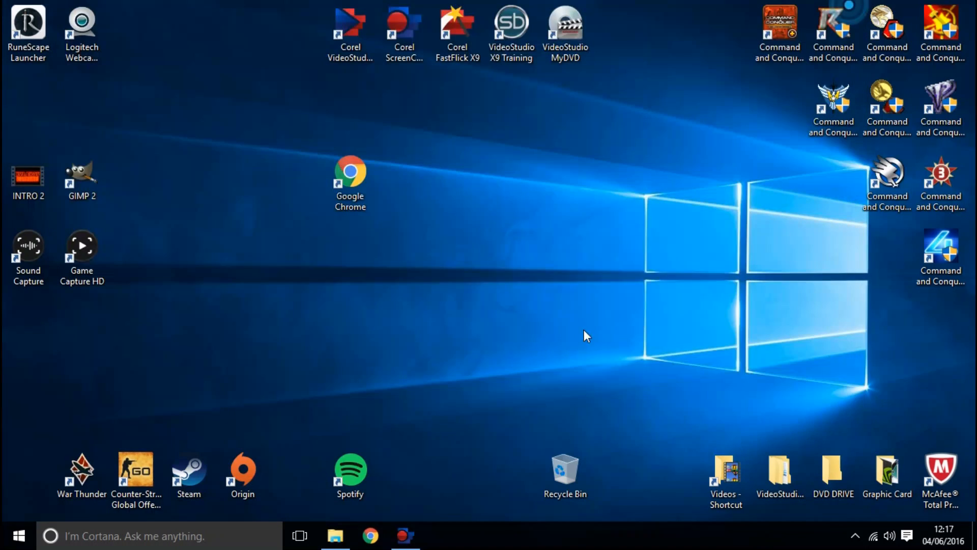
- Relaunch Game Capture HD from its desktop shortcut
left_click(82, 249)
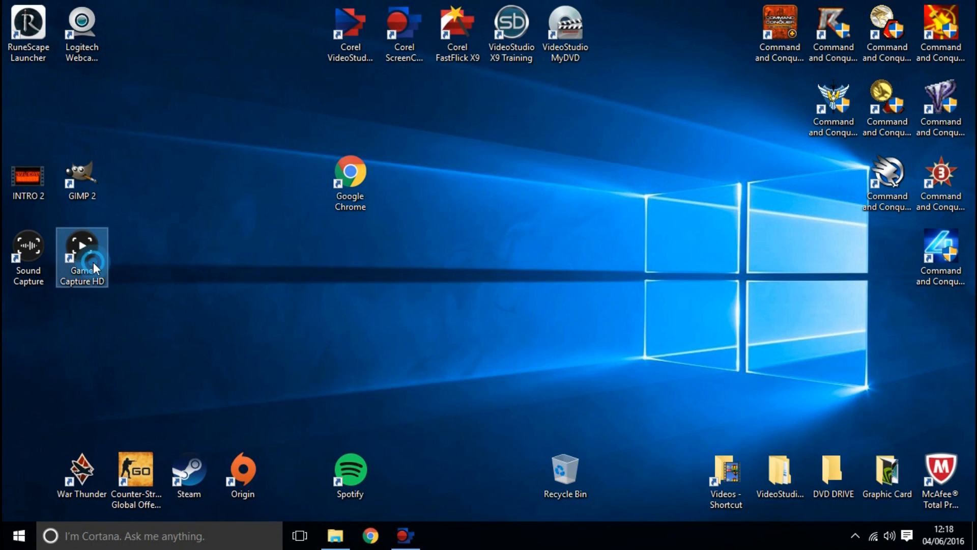
mouse_move(381, 302)
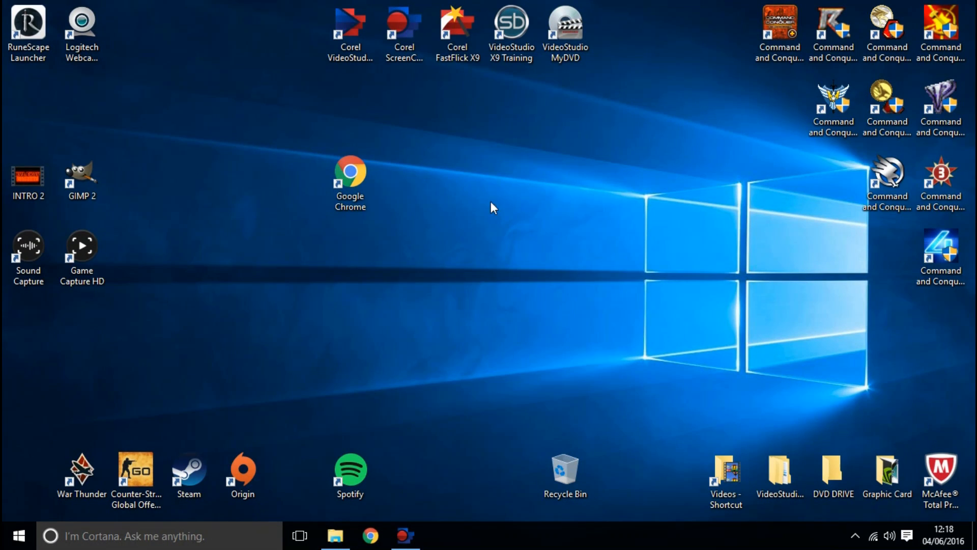
mouse_move(456, 243)
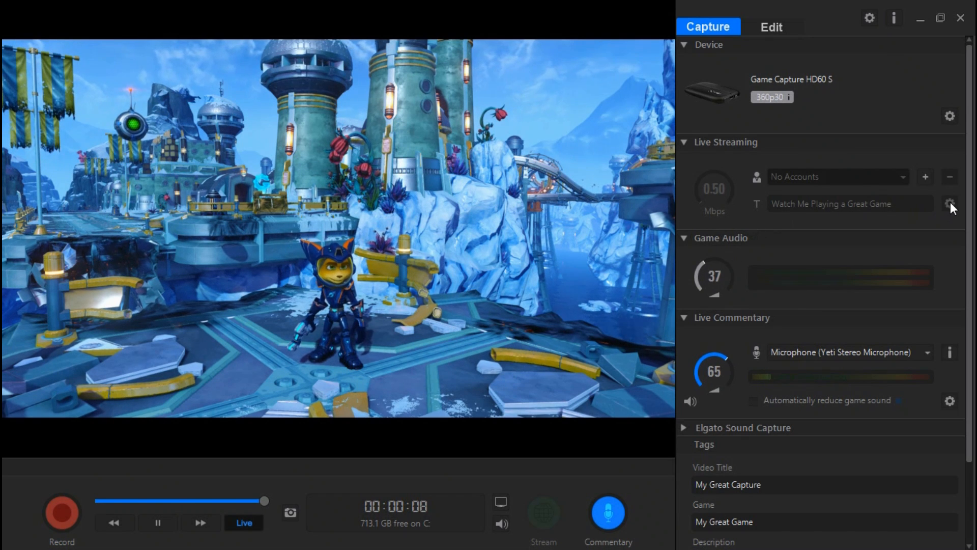
- Set the capture profile to HD 1080 with 60 fps allowed and confirm, giving 1080p60
left_click(684, 142)
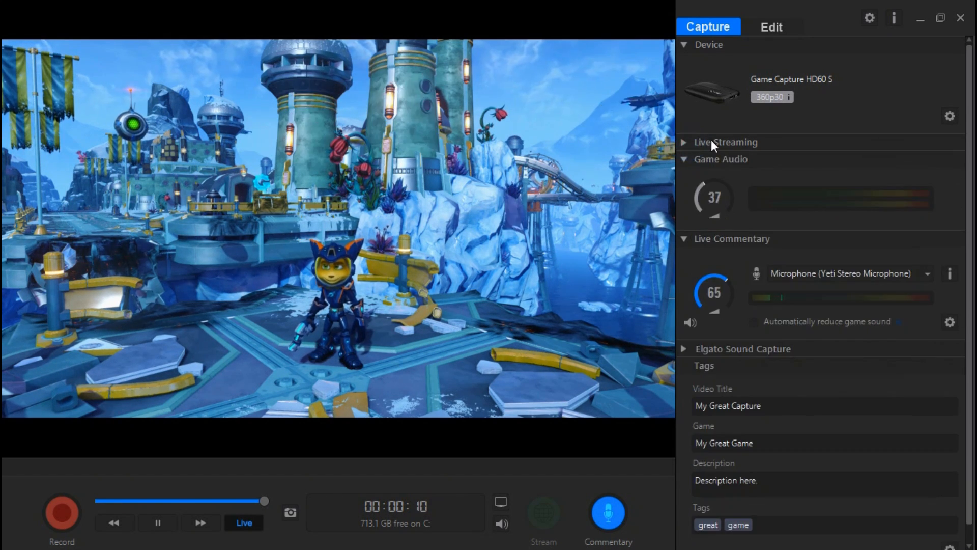
left_click(950, 116)
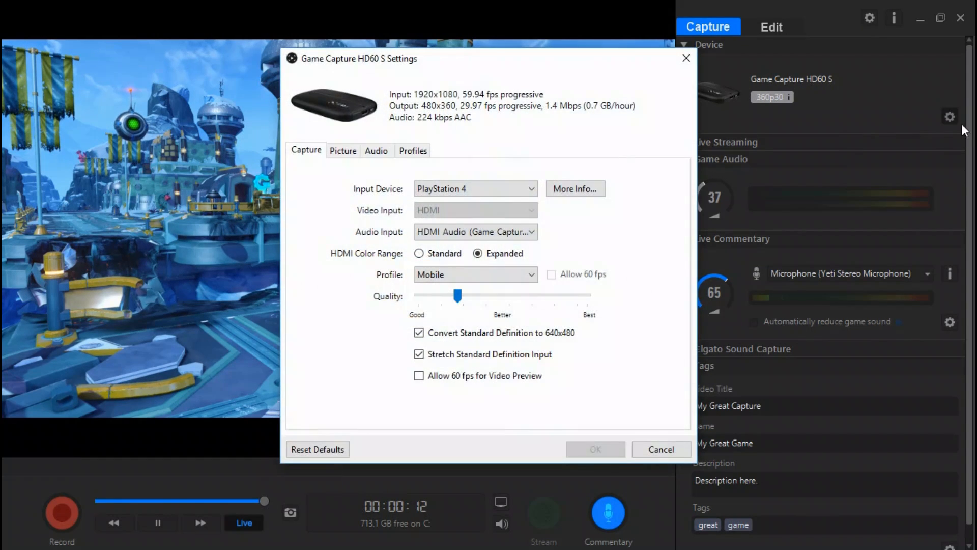
left_click(475, 274)
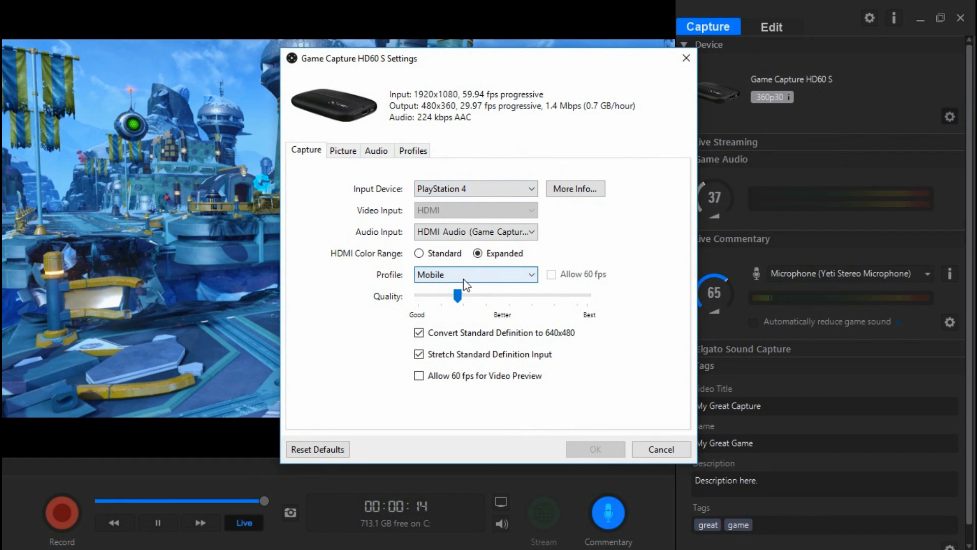
left_click(476, 274)
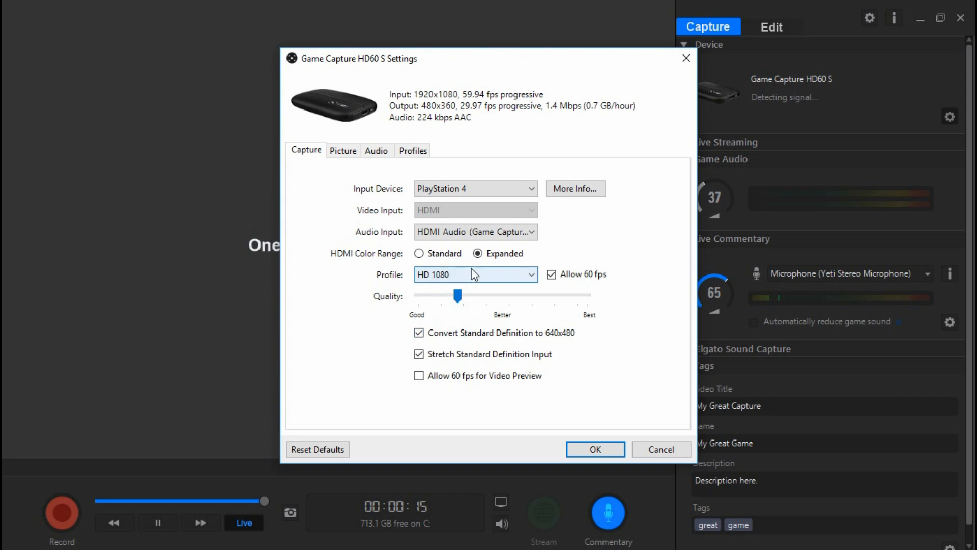
left_click(594, 449)
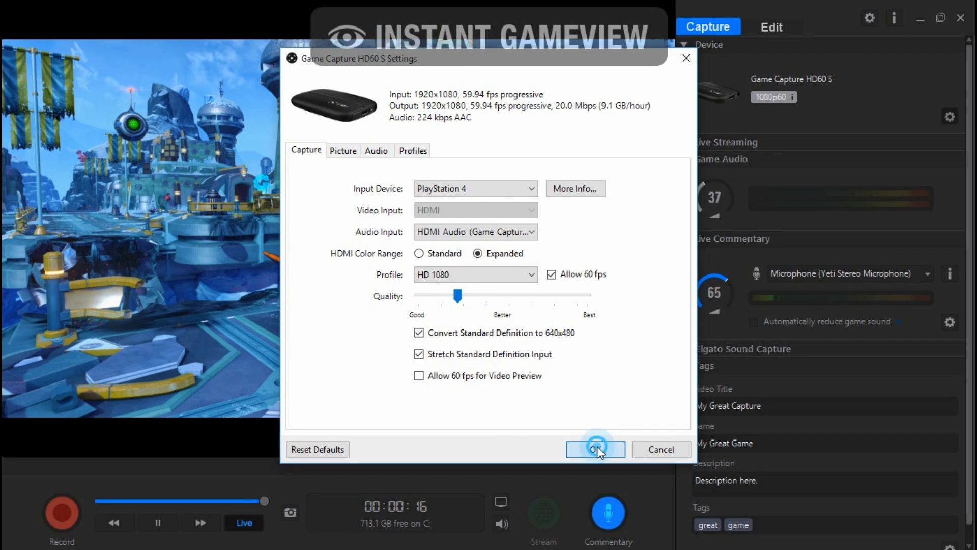
left_click(593, 449)
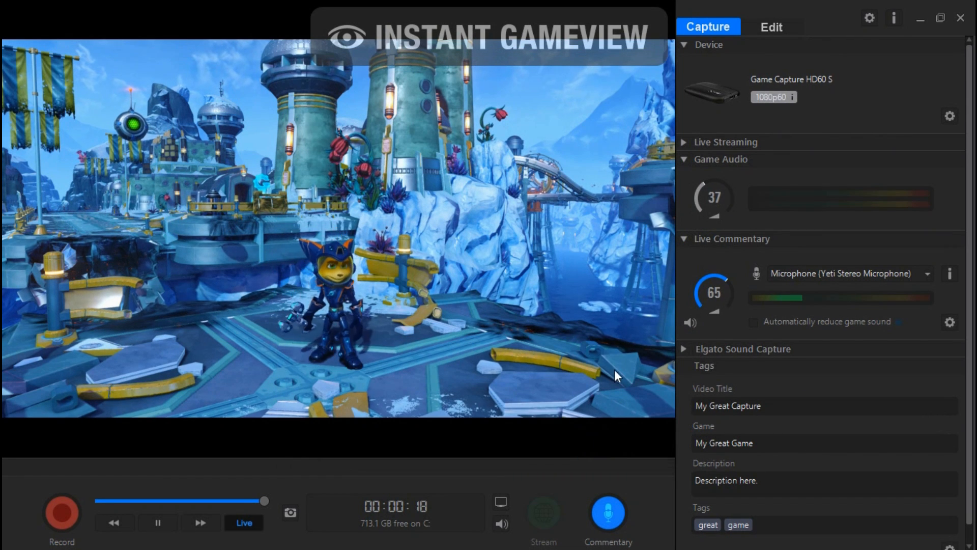